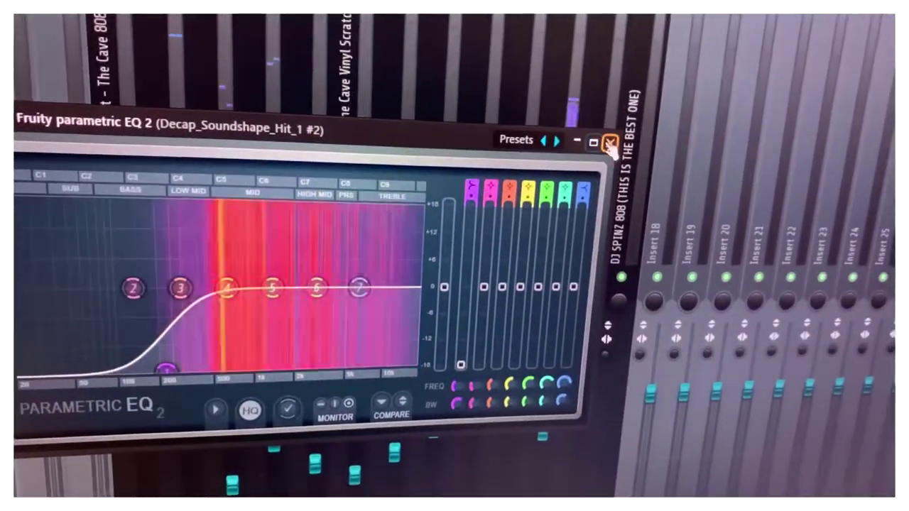
# - Close the Fruity Parametric EQ 2 window to return to the full mixer view
pyautogui.click(610, 141)
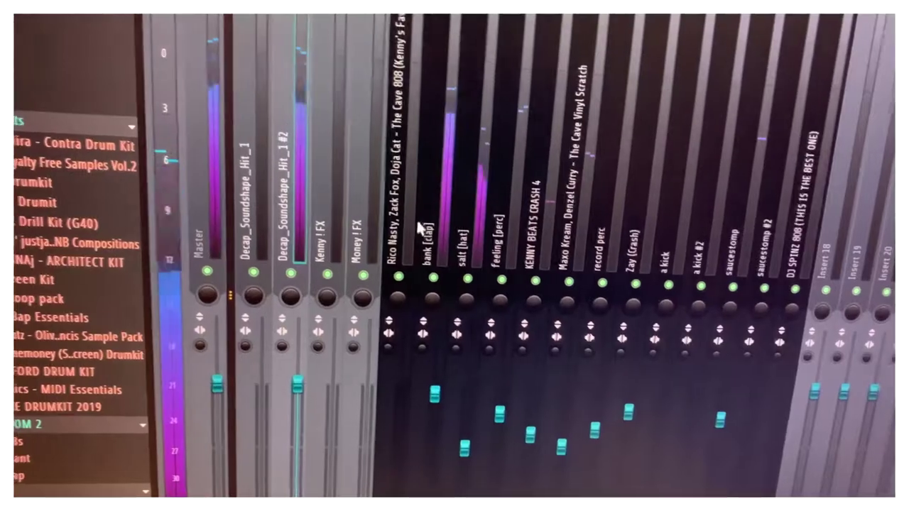